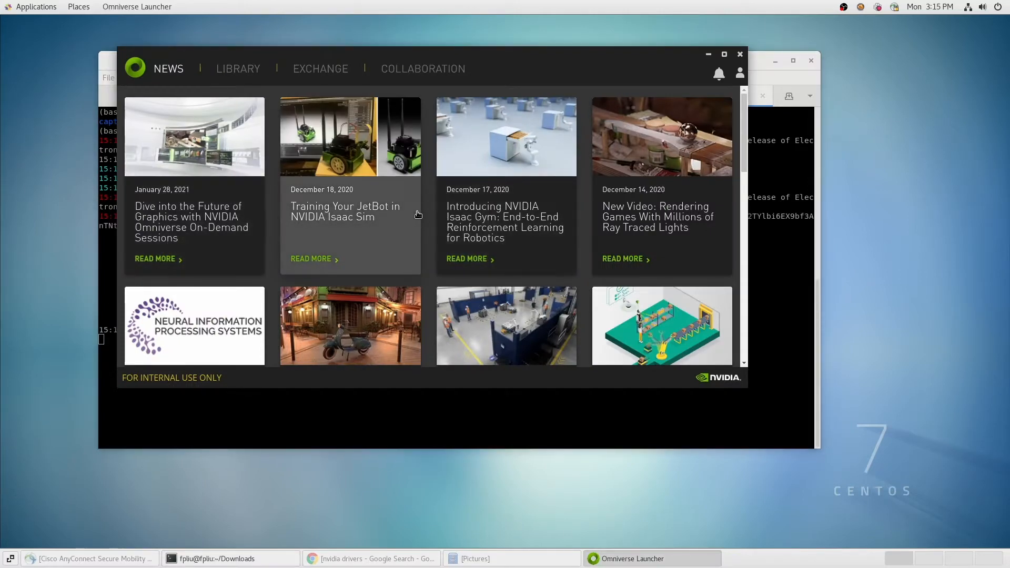
# Go from the empty Library to the Exchange catalog listing Create and Machinima.
pyautogui.click(238, 69)
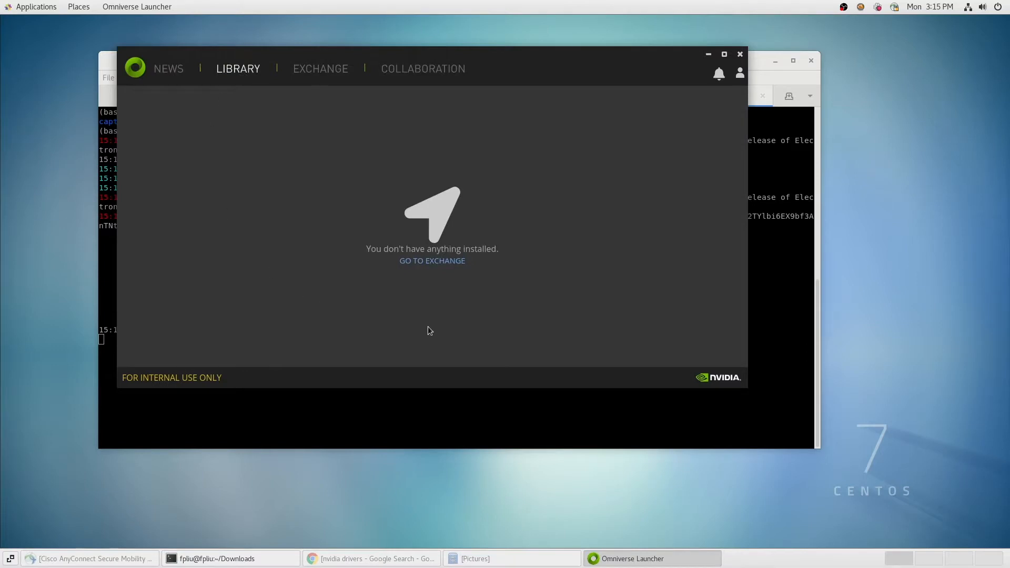
pyautogui.moveTo(438, 327)
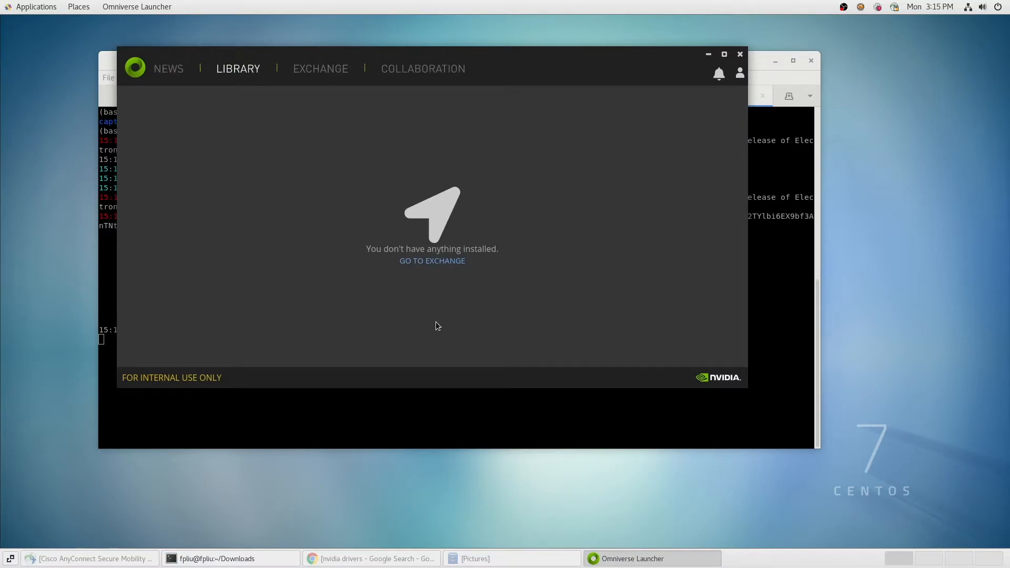
pyautogui.click(320, 70)
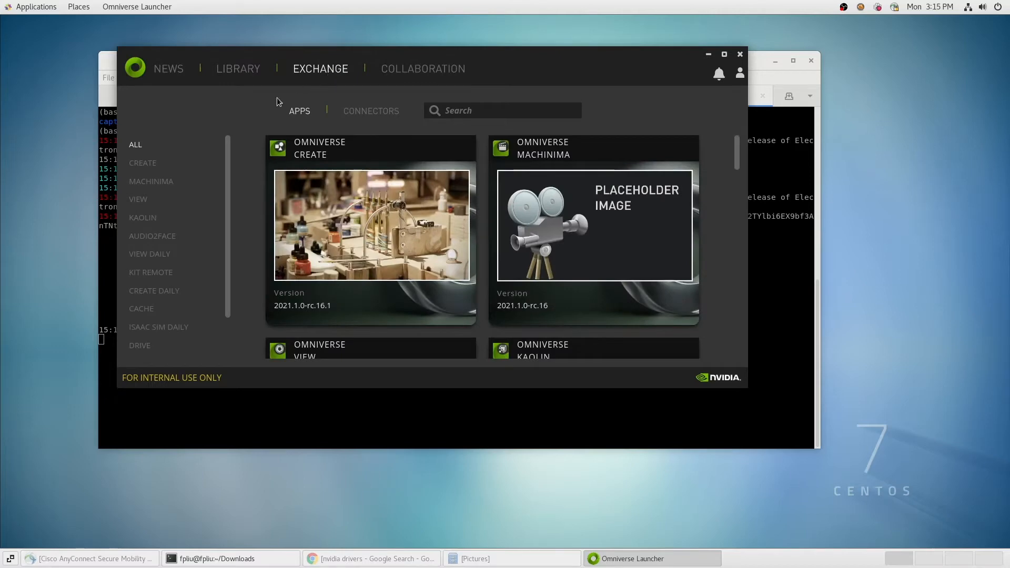
# Install Omniverse Create 2021.1 from its Exchange page and read through its description.
pyautogui.click(371, 226)
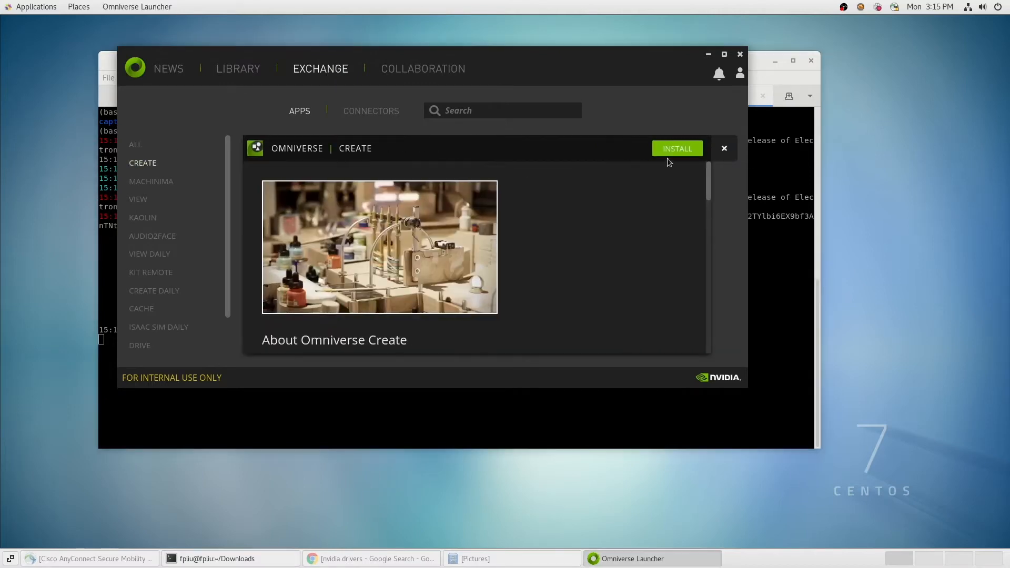
pyautogui.click(676, 148)
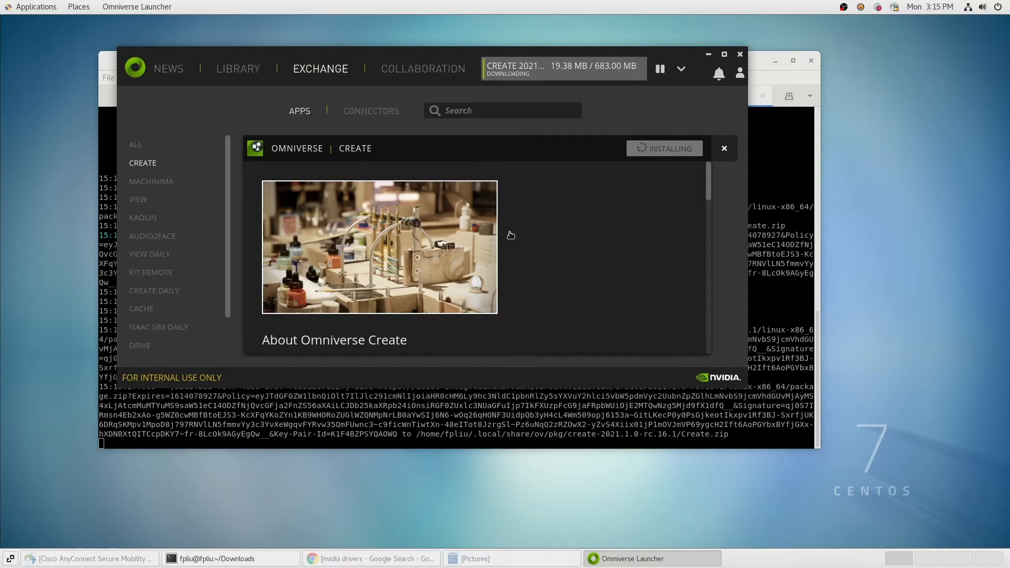
pyautogui.scroll(-3)
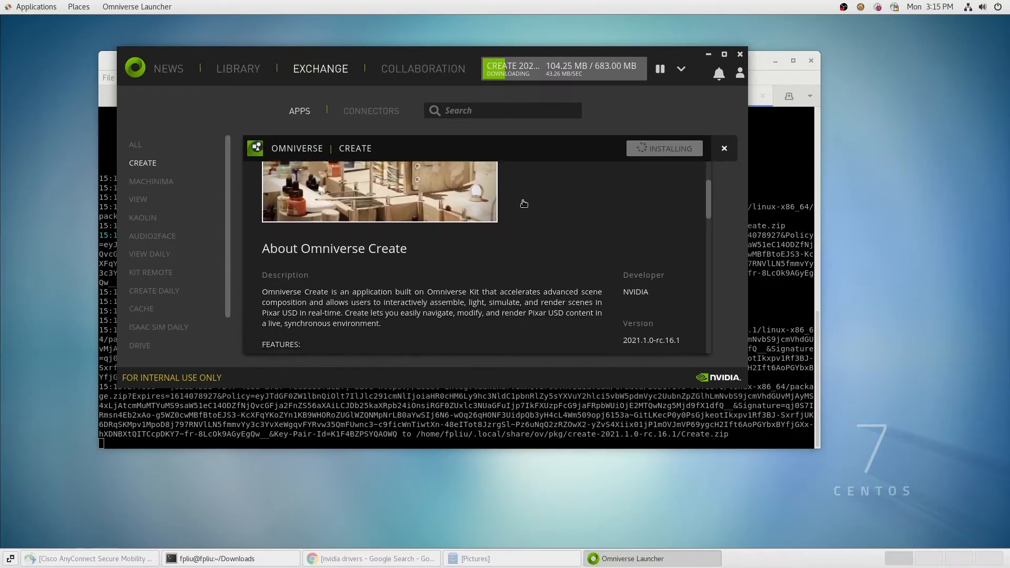
pyautogui.scroll(-3)
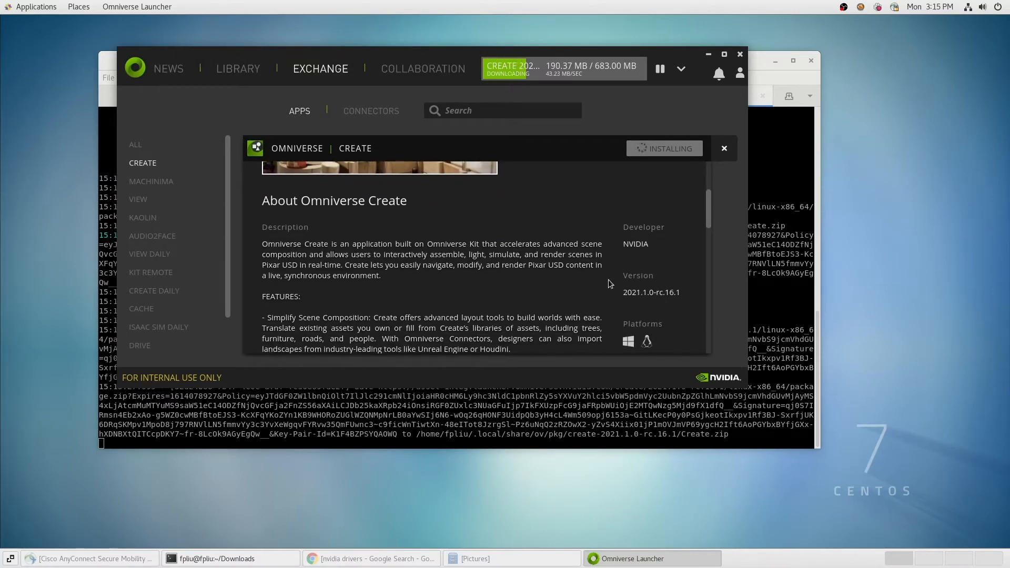
pyautogui.scroll(-3)
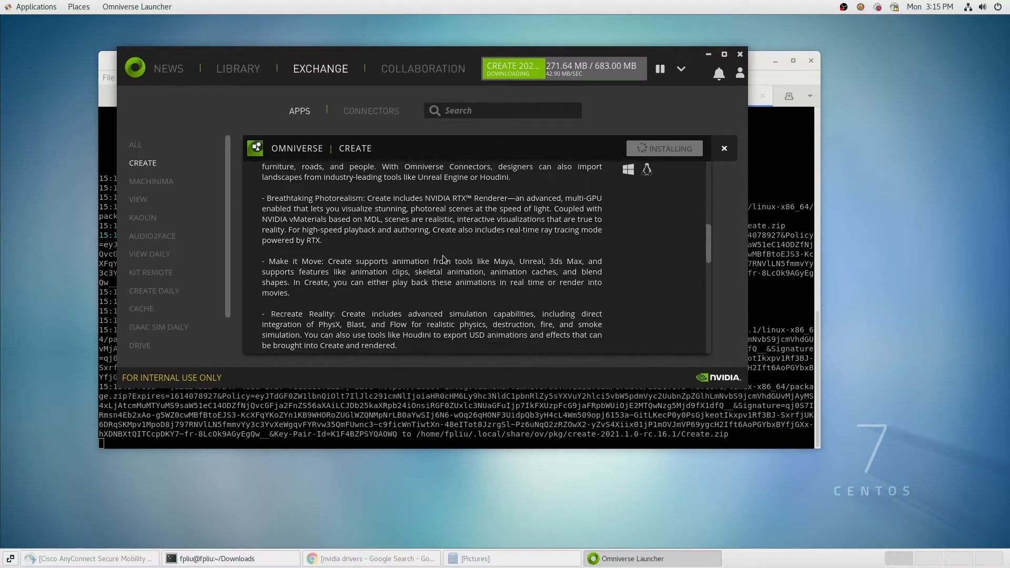
pyautogui.scroll(-3)
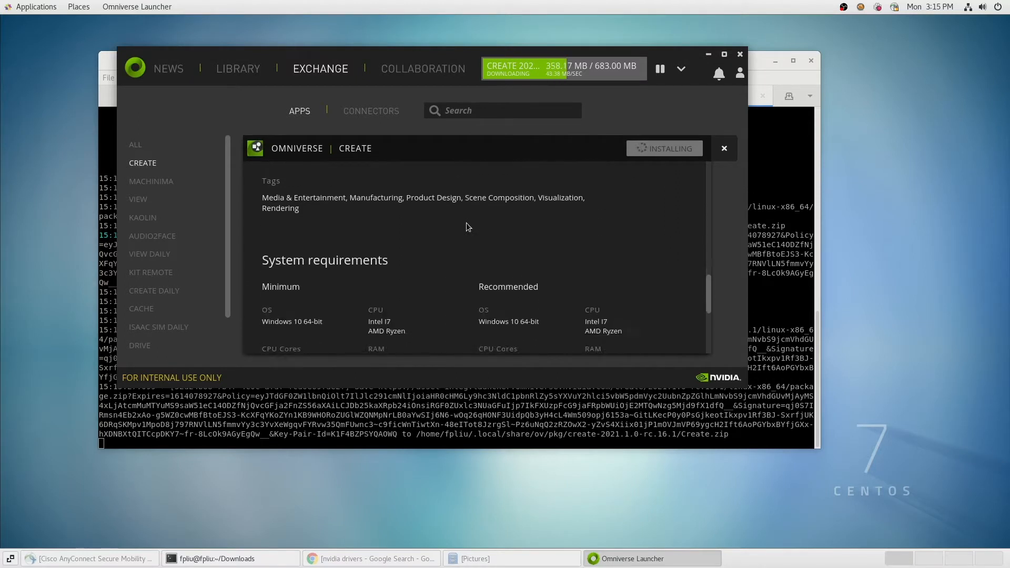
pyautogui.scroll(-3)
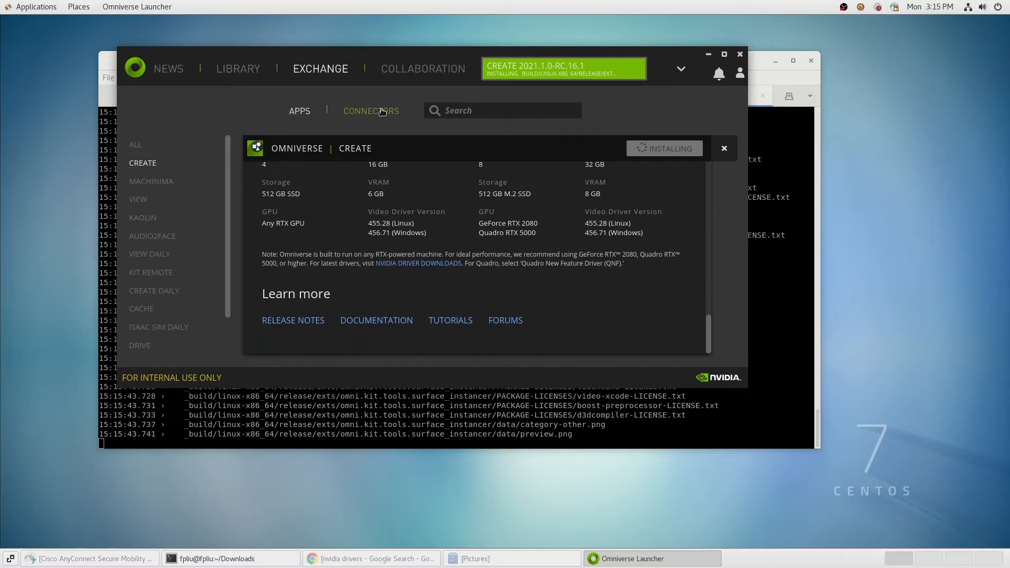
# Install the Autodesk Maya connector from the Connectors catalog, then move to Collaboration.
pyautogui.click(371, 111)
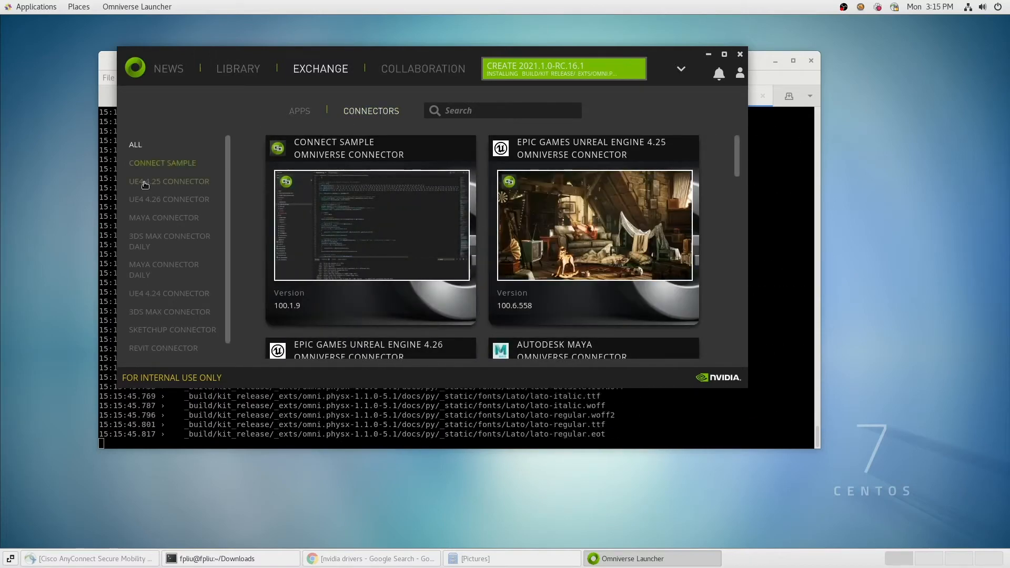
pyautogui.click(164, 216)
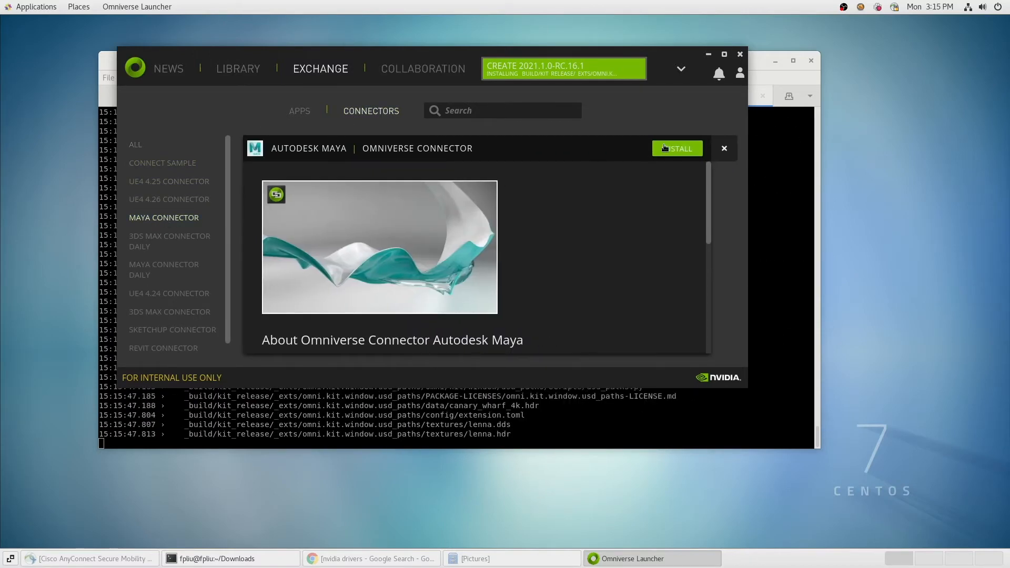
pyautogui.click(676, 148)
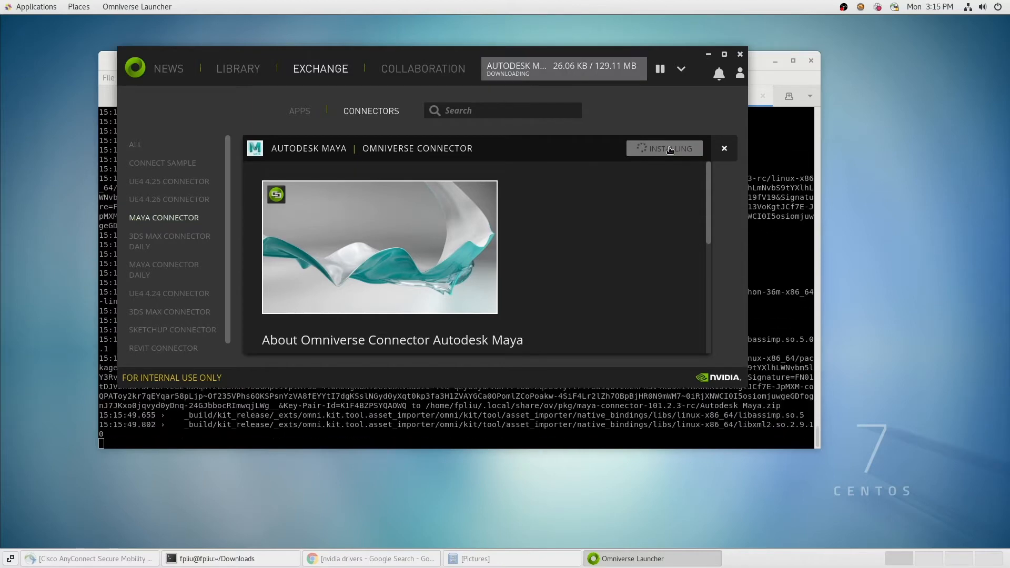
pyautogui.click(423, 70)
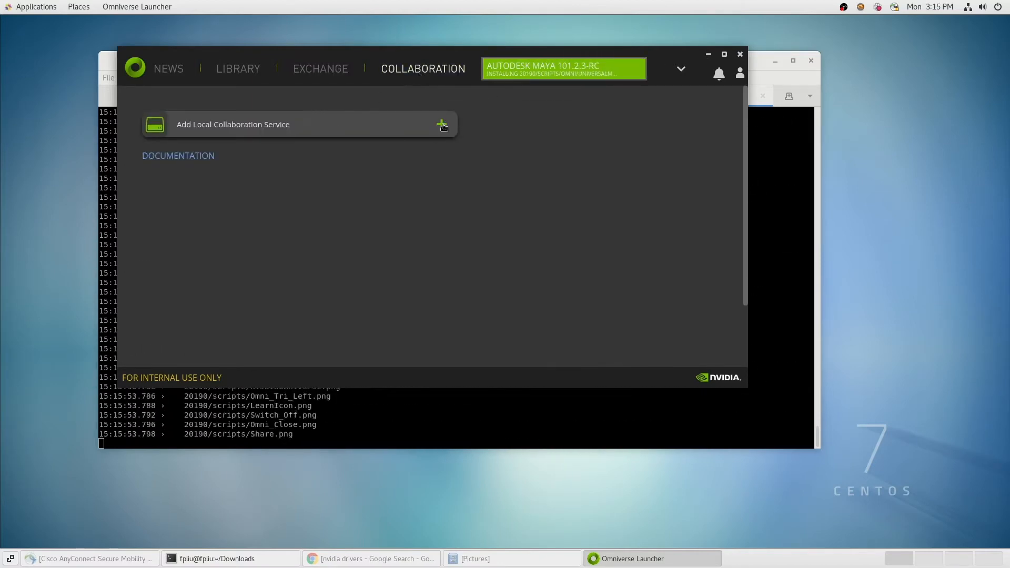
# Add a local Nucleus server named Localhost with administrator account 'admin' and complete setup.
pyautogui.click(442, 124)
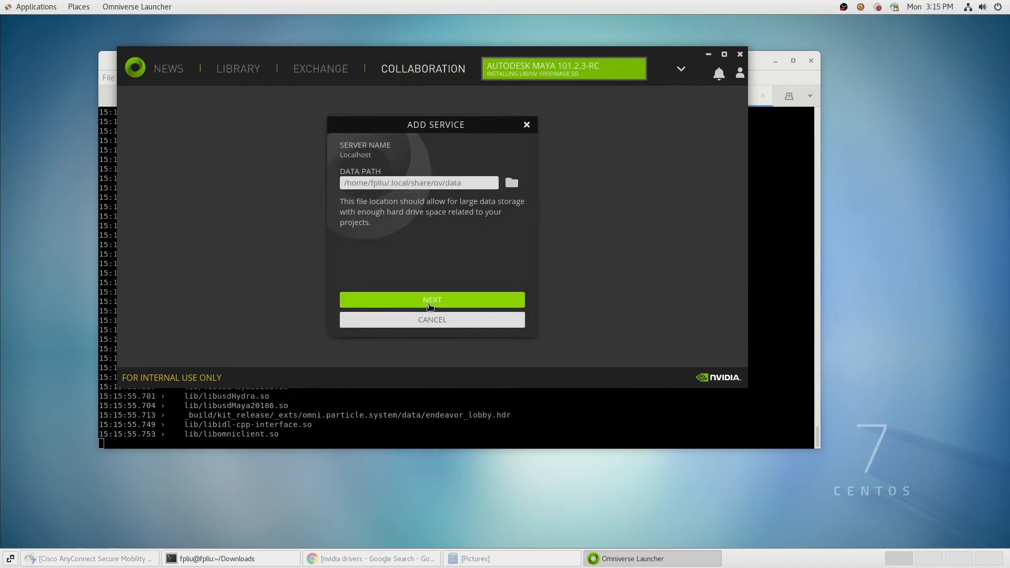
pyautogui.click(431, 300)
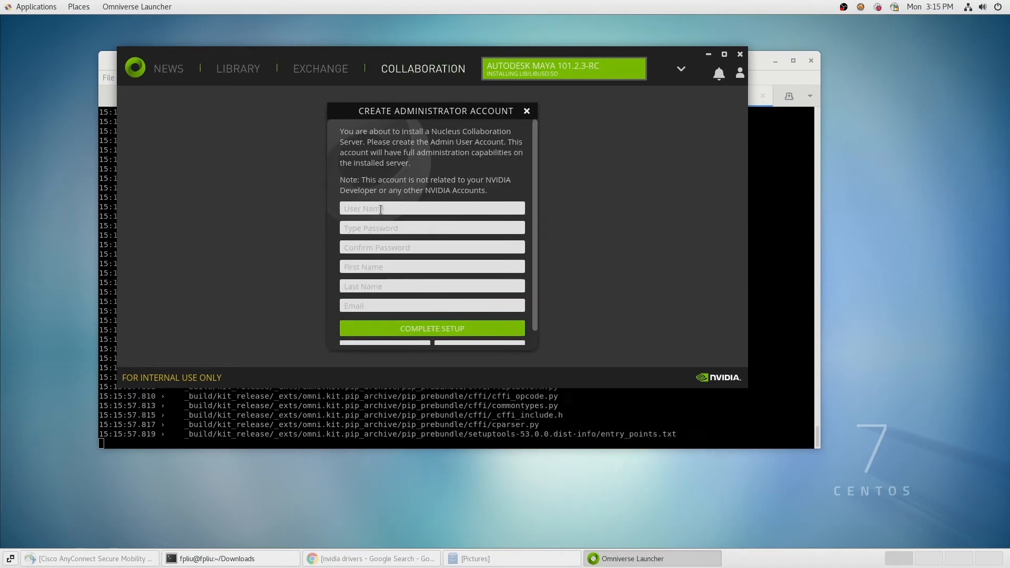
pyautogui.write('admin')
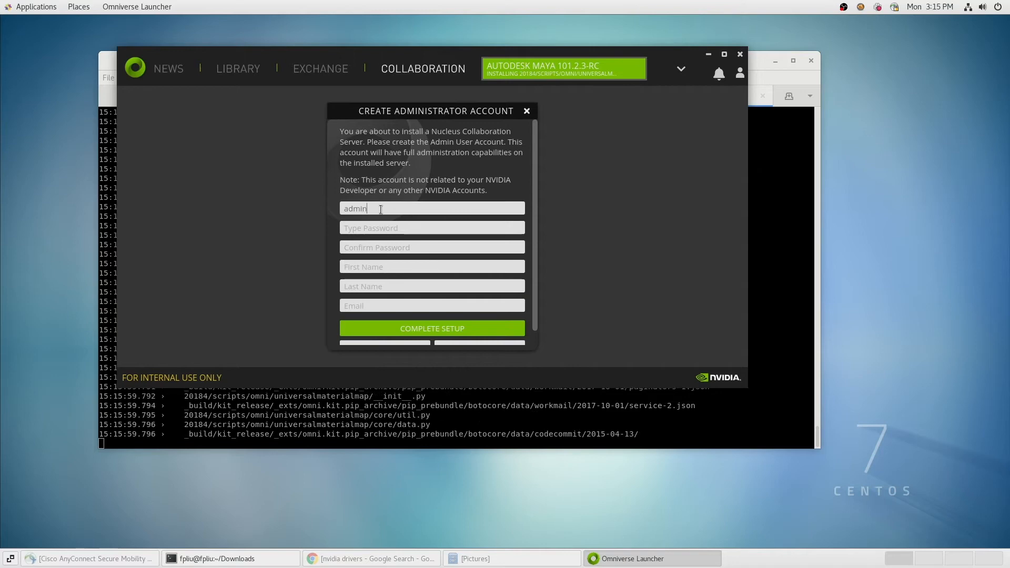
pyautogui.write('•••••')
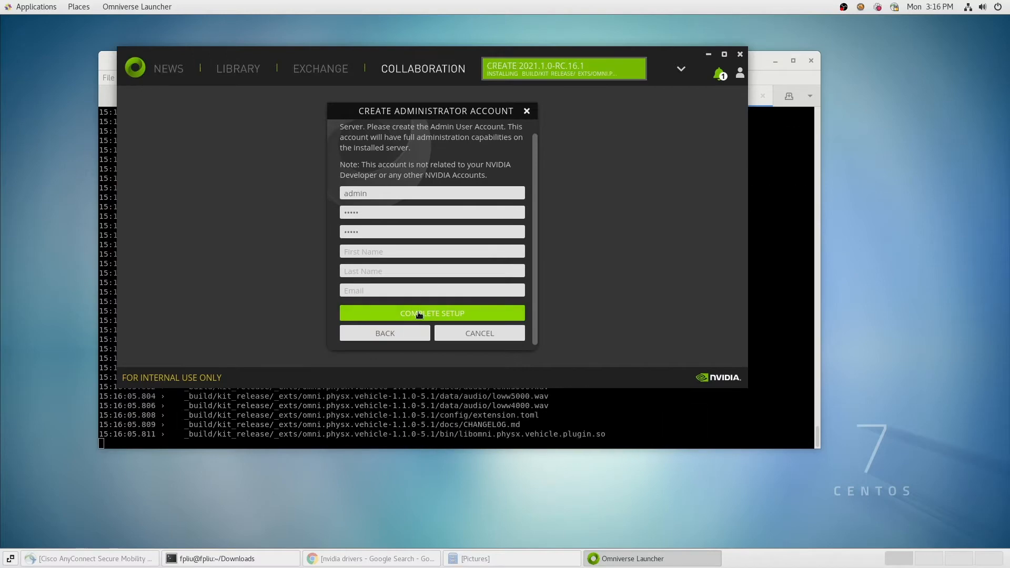
pyautogui.click(431, 314)
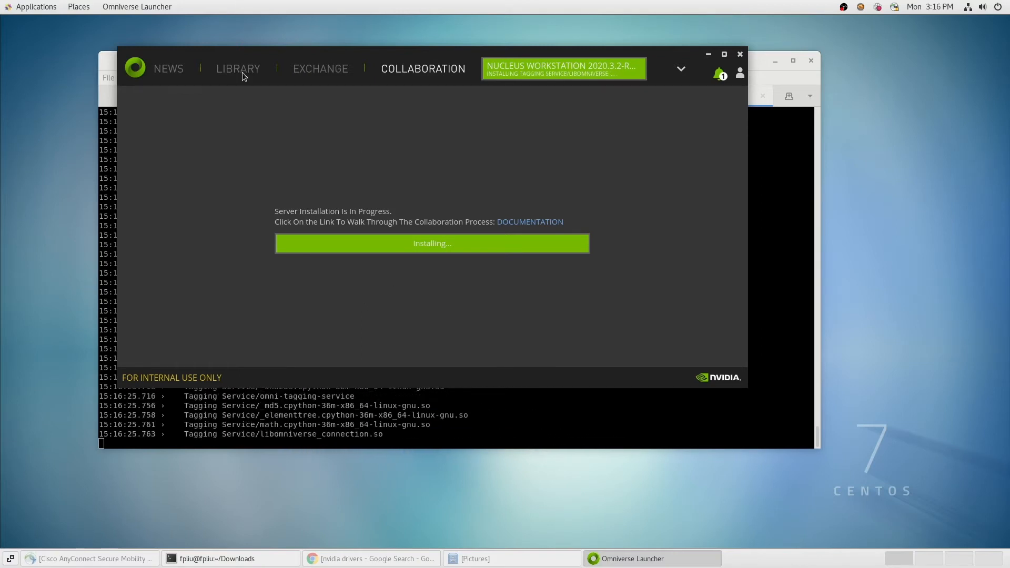
# Review the Autodesk Maya 101.2.3-rc connector's install path in the Library and confirm it is up to date.
pyautogui.click(238, 68)
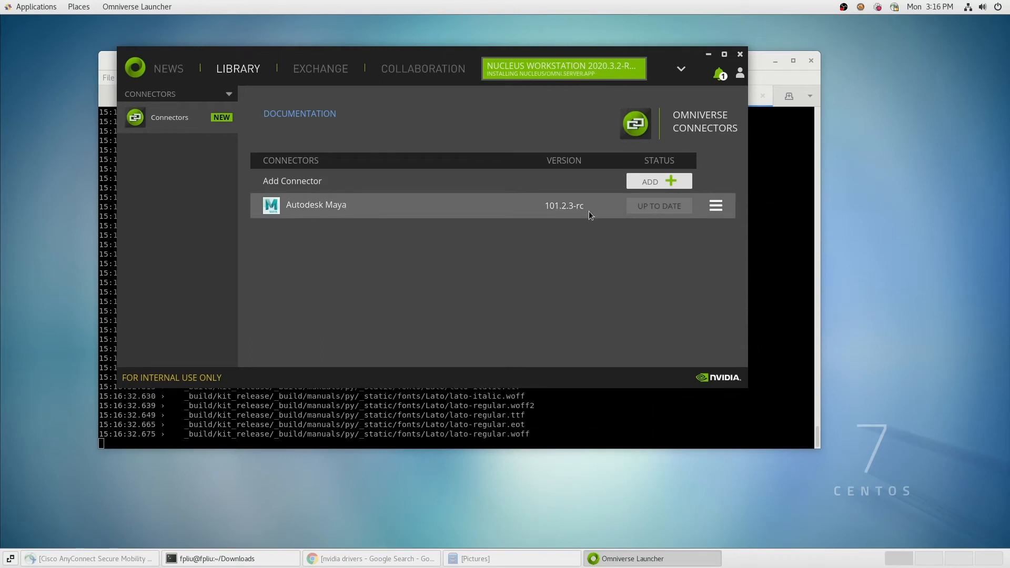
pyautogui.click(716, 206)
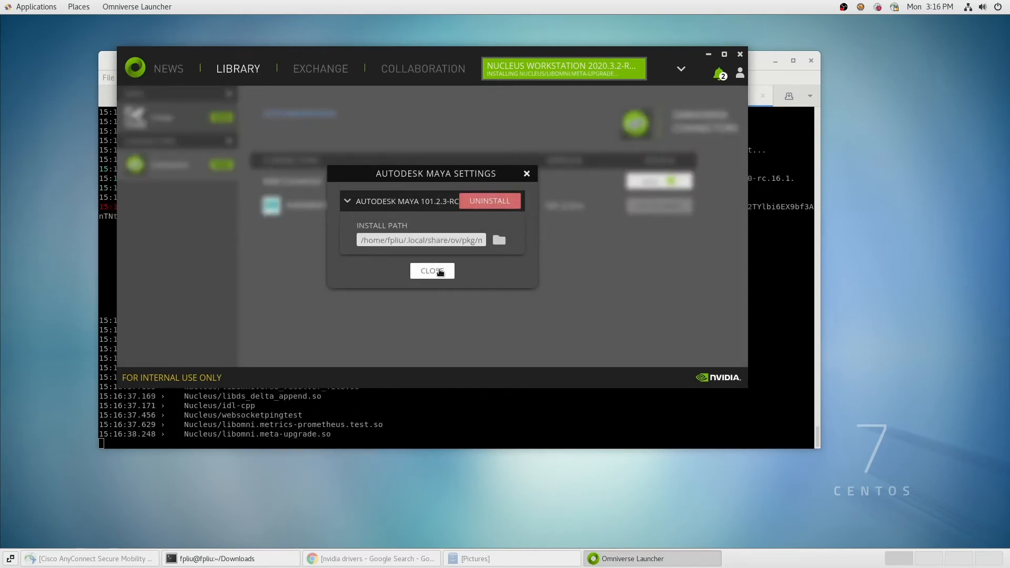
pyautogui.click(432, 271)
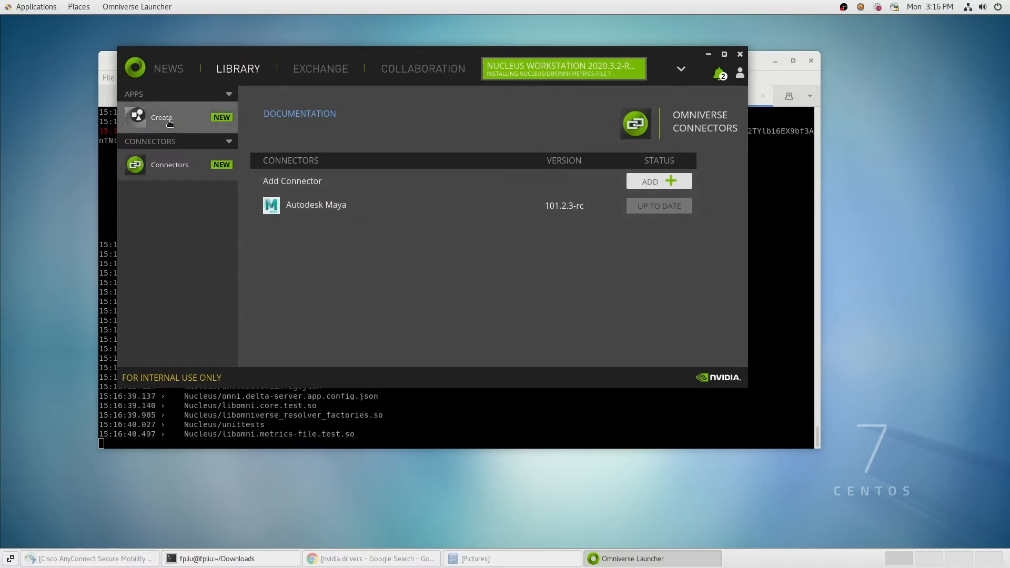
# Check Create's install settings in the Library, then launch Omniverse Create 2021.1.
pyautogui.click(161, 117)
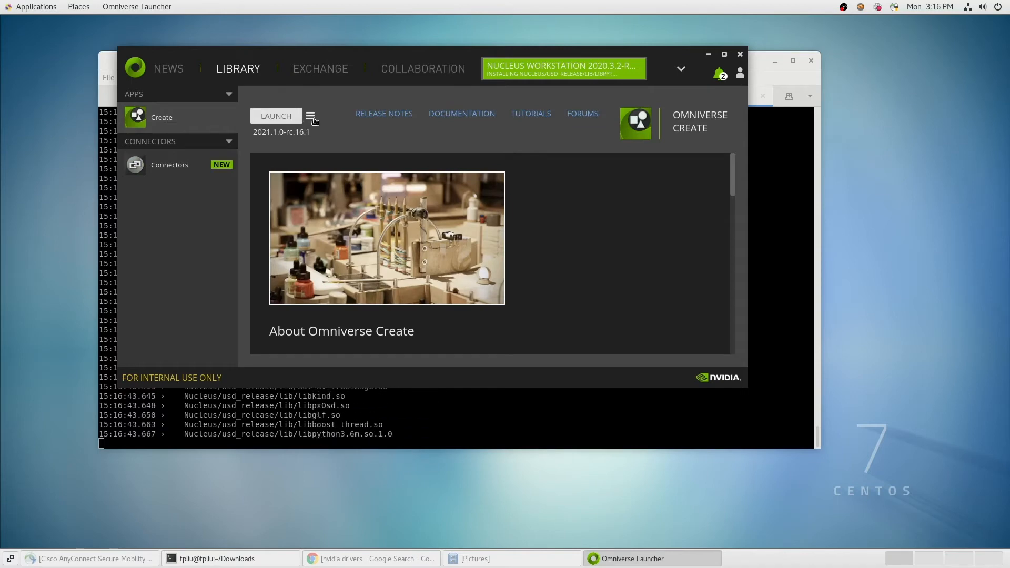
pyautogui.click(312, 119)
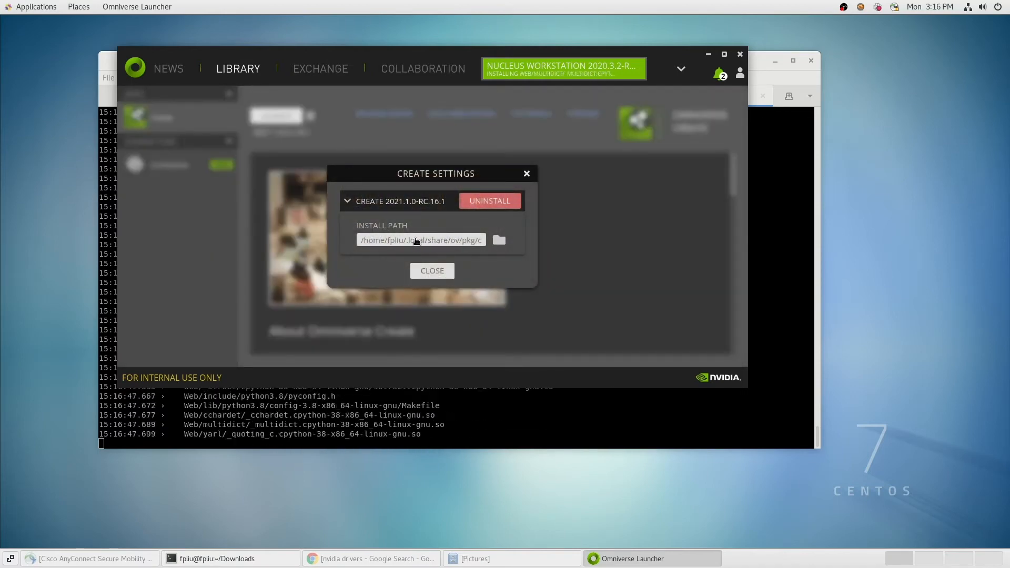
pyautogui.click(431, 271)
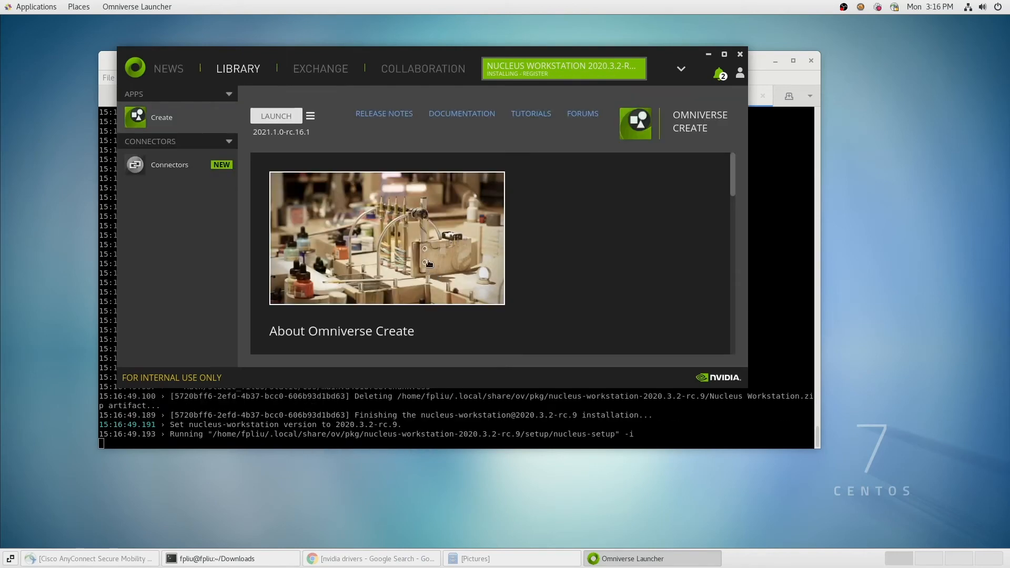
pyautogui.click(275, 116)
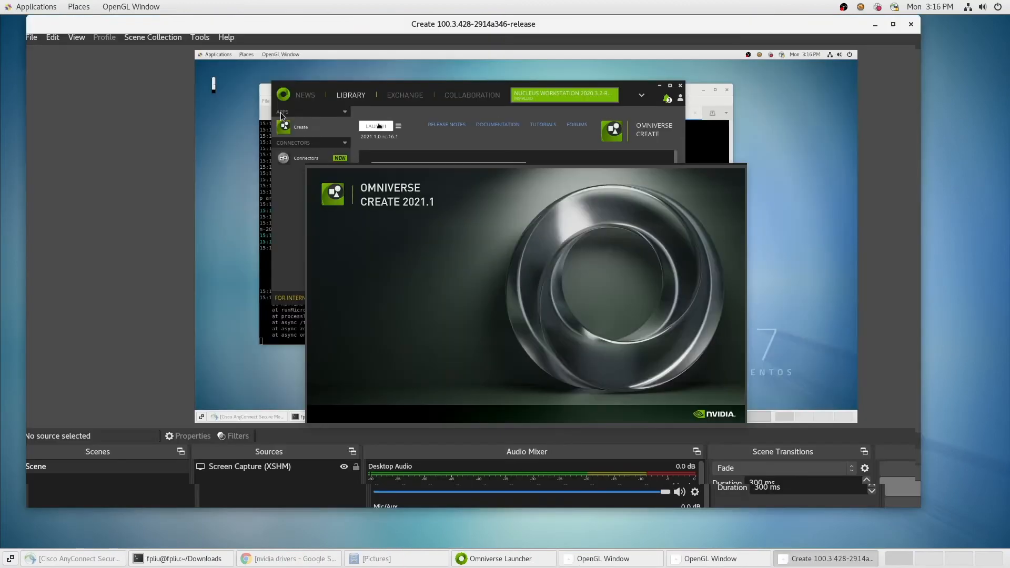
pyautogui.moveTo(257, 30)
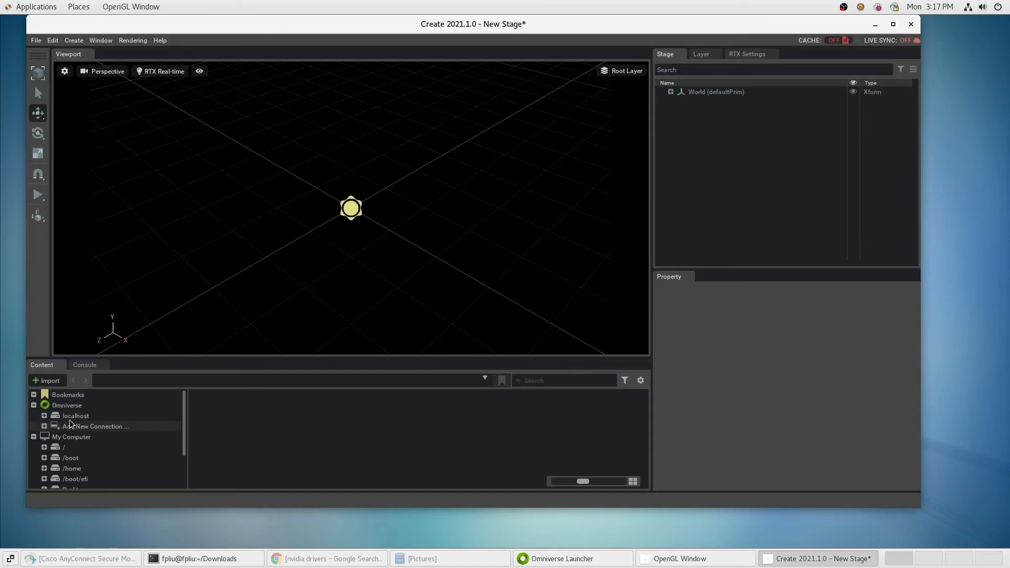
pyautogui.moveTo(75, 415)
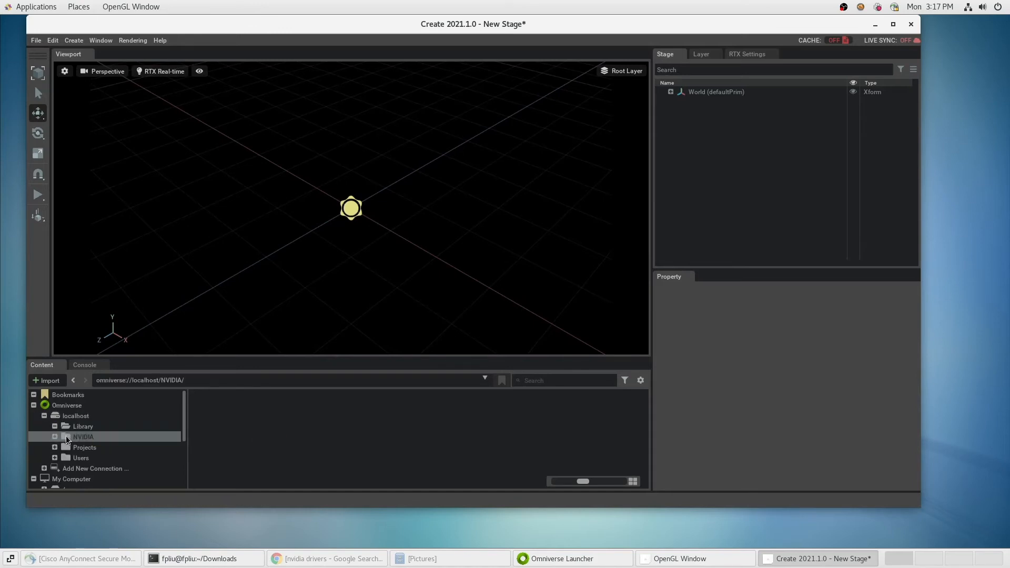
# Expand localhost's NVIDIA folder to reach Samples and the Marbles folder.
pyautogui.click(82, 437)
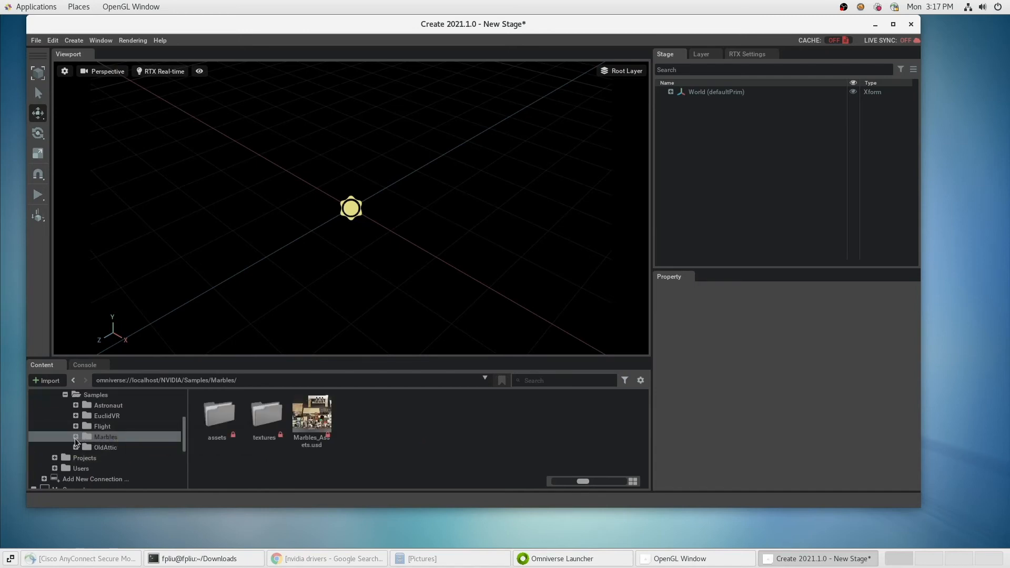
# Open Marbles_Assets.usd from localhost NVIDIA Samples as a read-only stage.
pyautogui.doubleClick(312, 418)
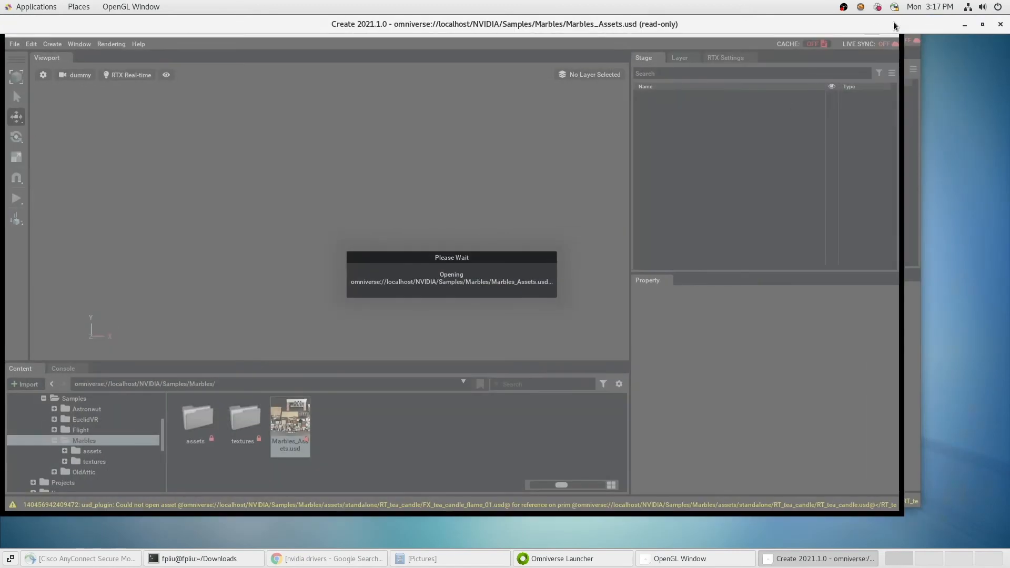
pyautogui.moveTo(688, 254)
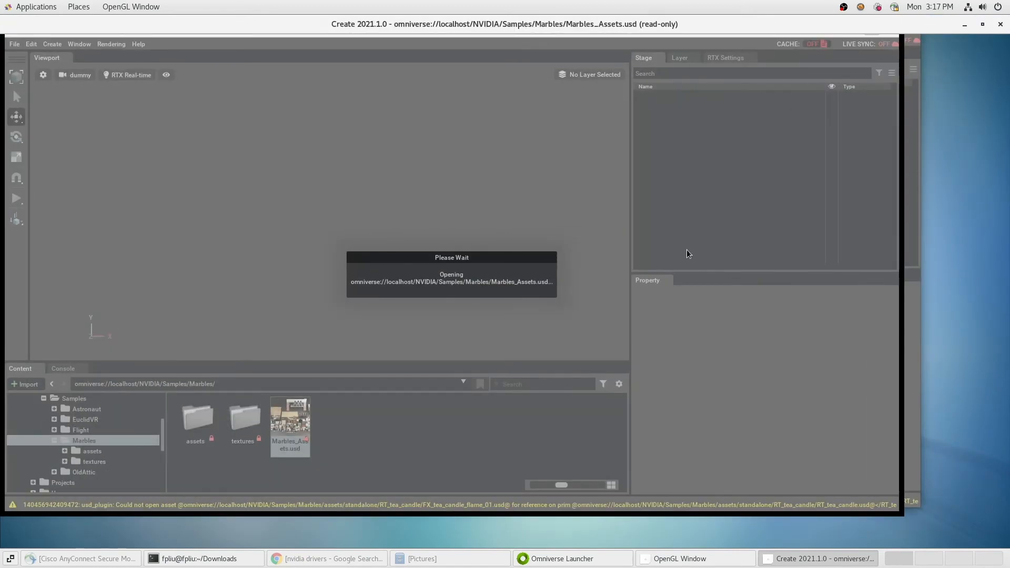